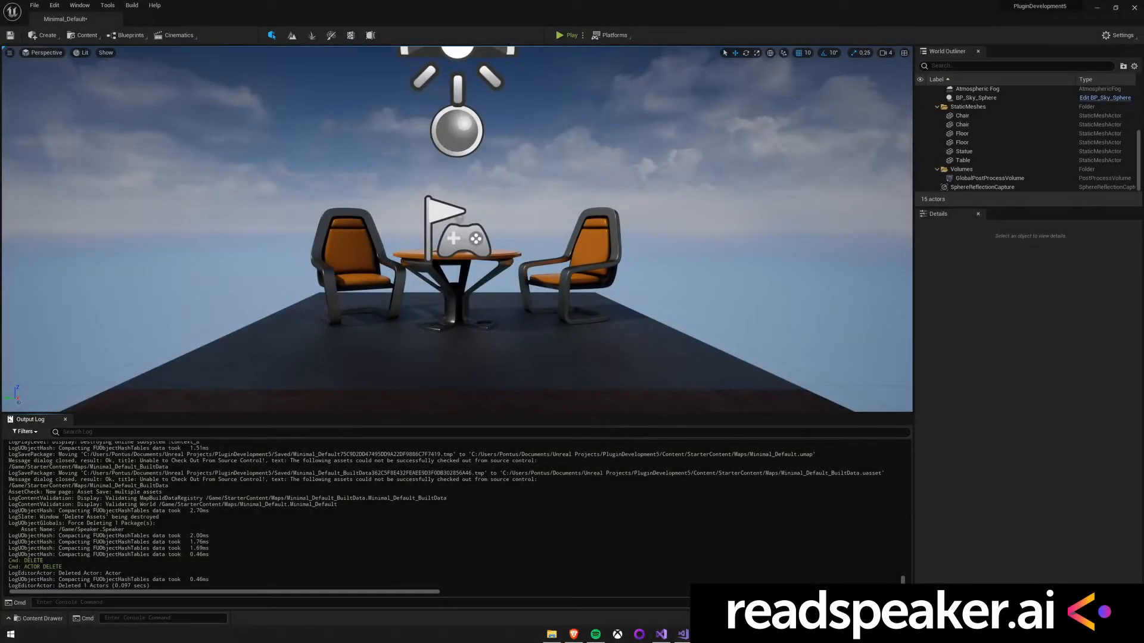
Step: Create a new Blueprint Class with Actor as its parent in the Content Drawer
click(35, 617)
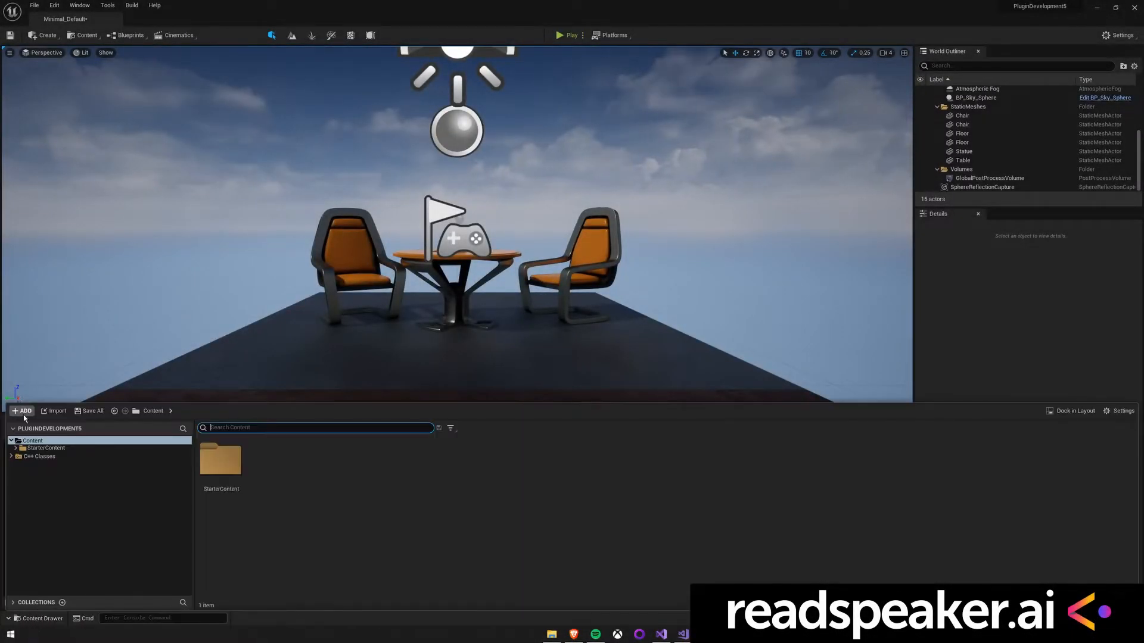
click(22, 411)
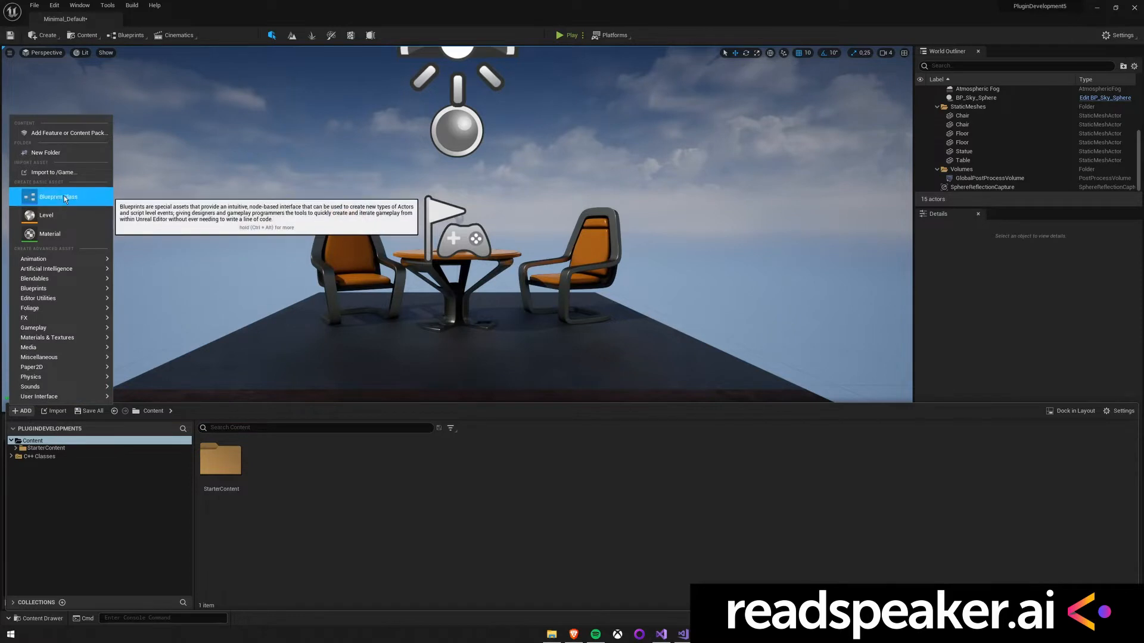
click(58, 197)
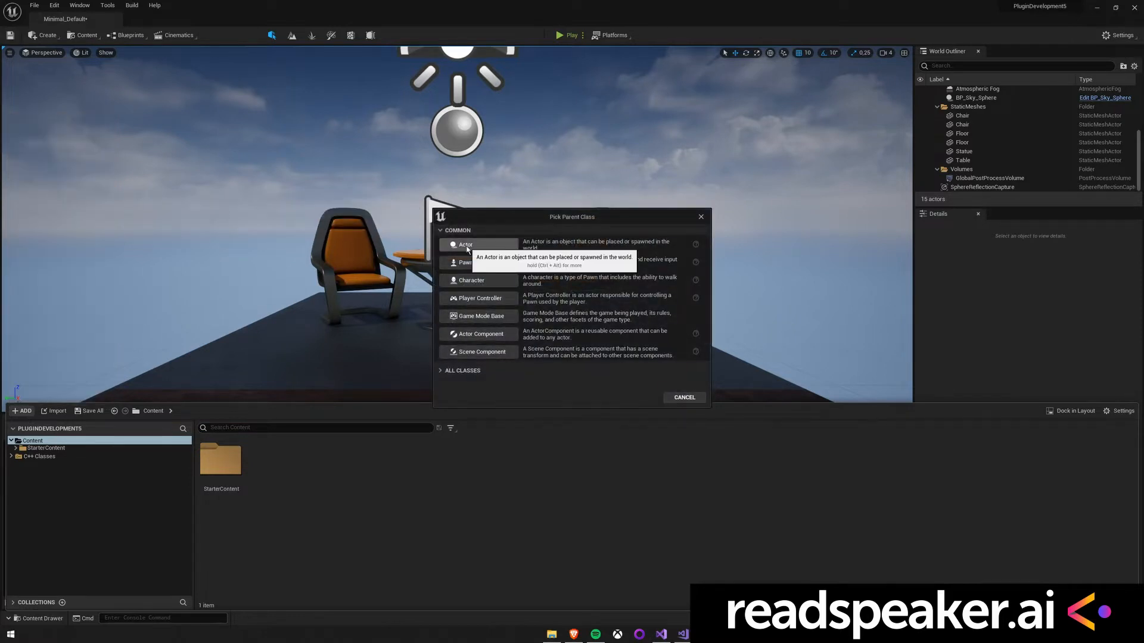
click(465, 245)
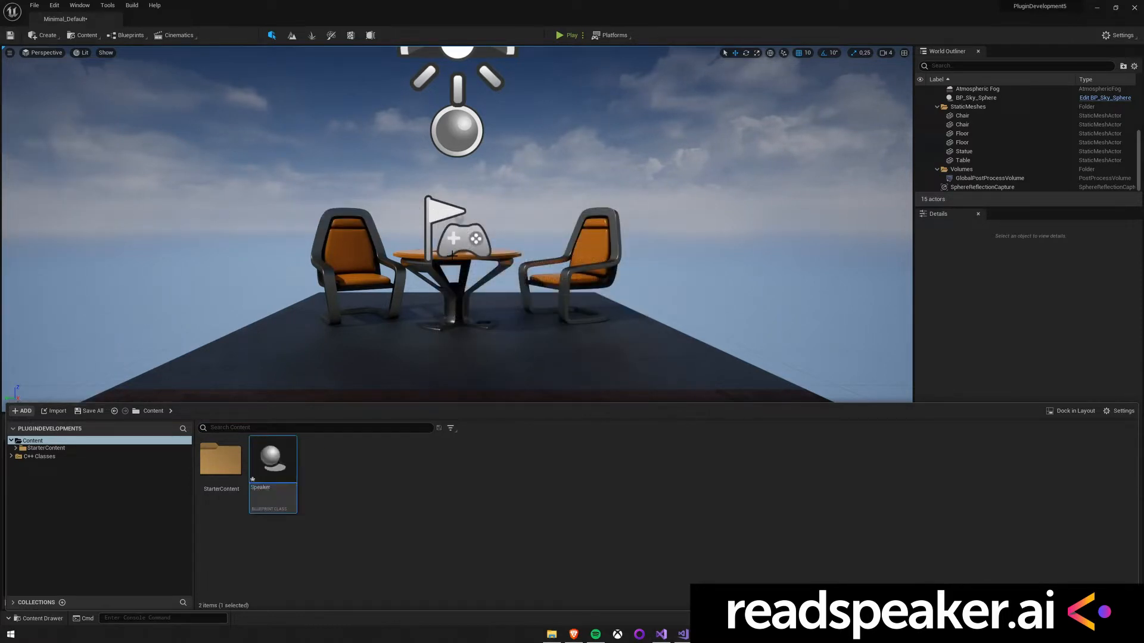
mouse_move(272, 459)
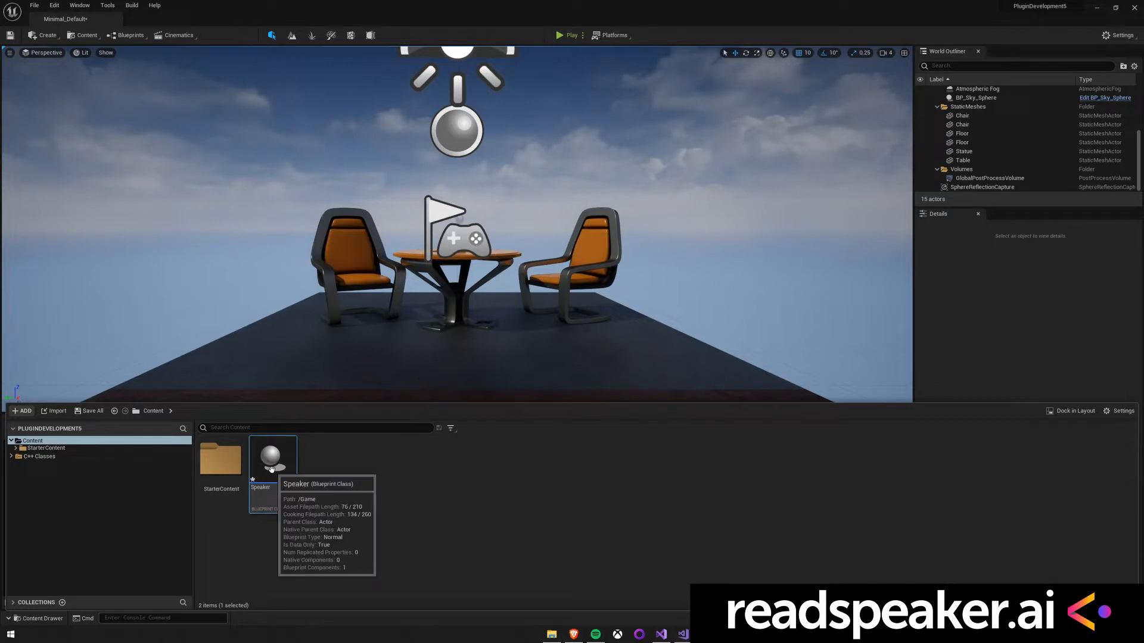
Step: Open the Speaker Blueprint's Event Graph and add a TTSSpeaker component via a 'tts' search
double_click(272, 457)
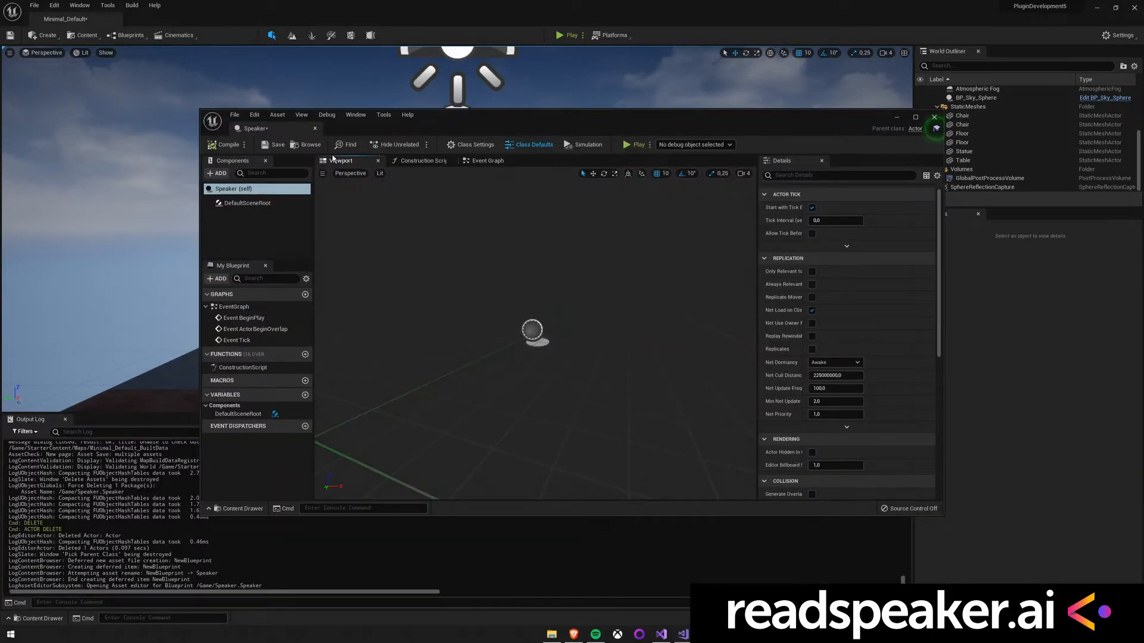
click(486, 160)
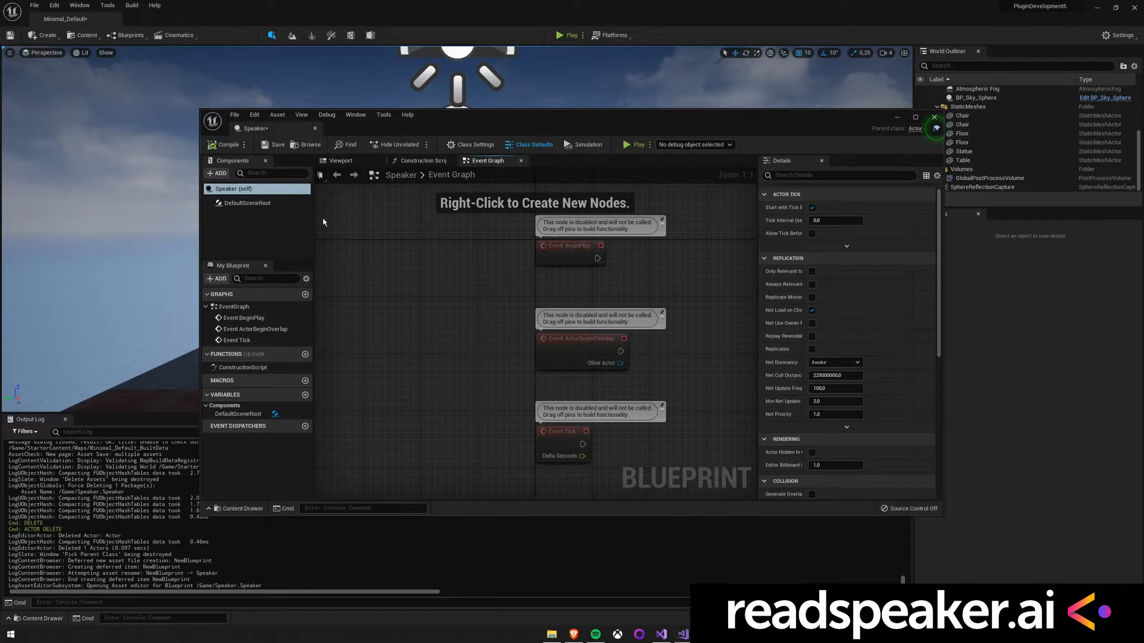
click(217, 173)
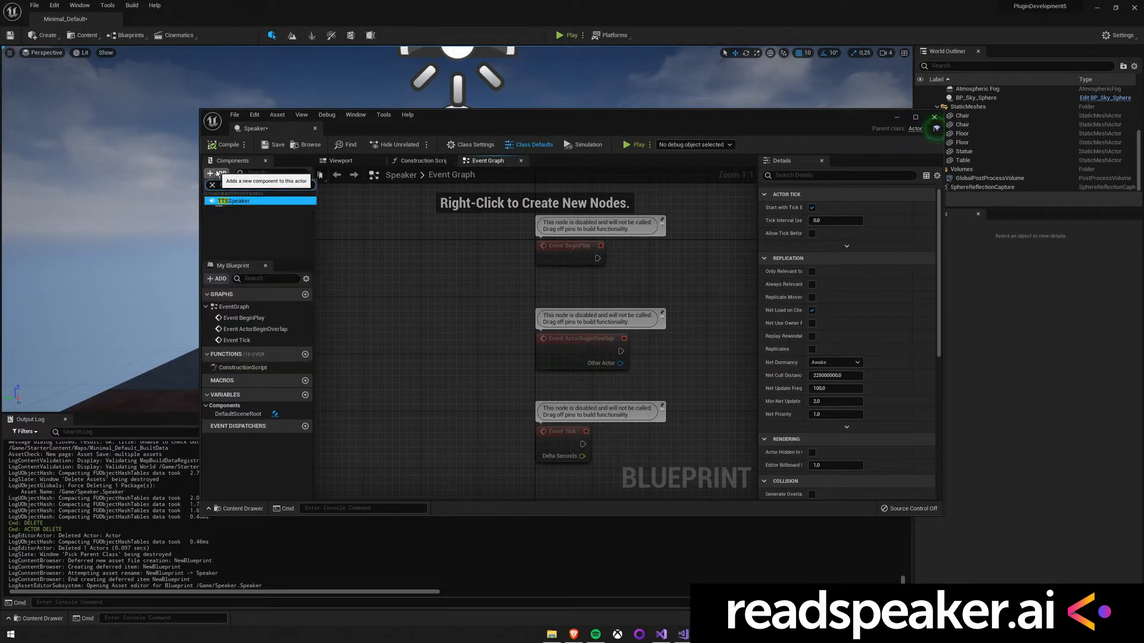
text(tts)
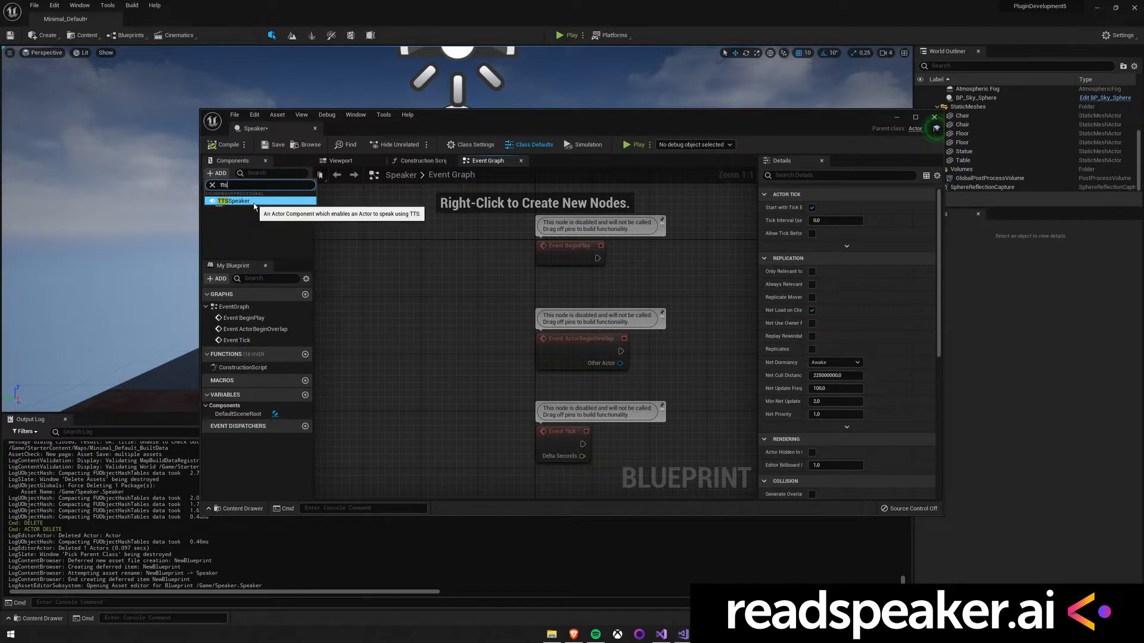
click(234, 200)
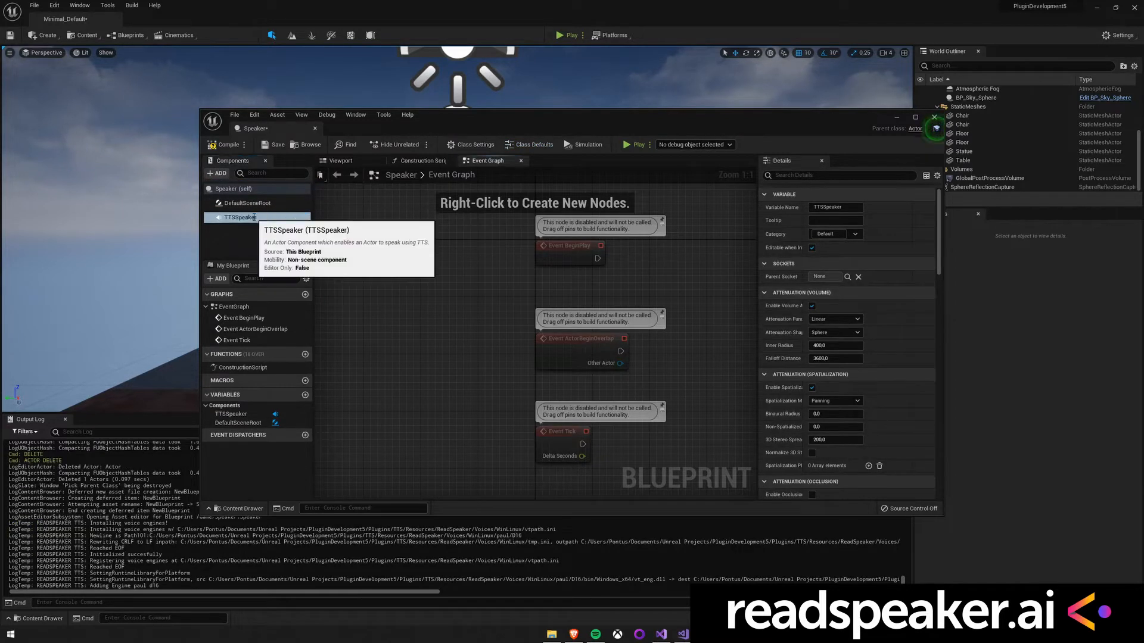
Step: Scroll the TTSSpeaker details to Characteristics and preview the Paul D16 voice at volume 200
scroll(down, 3)
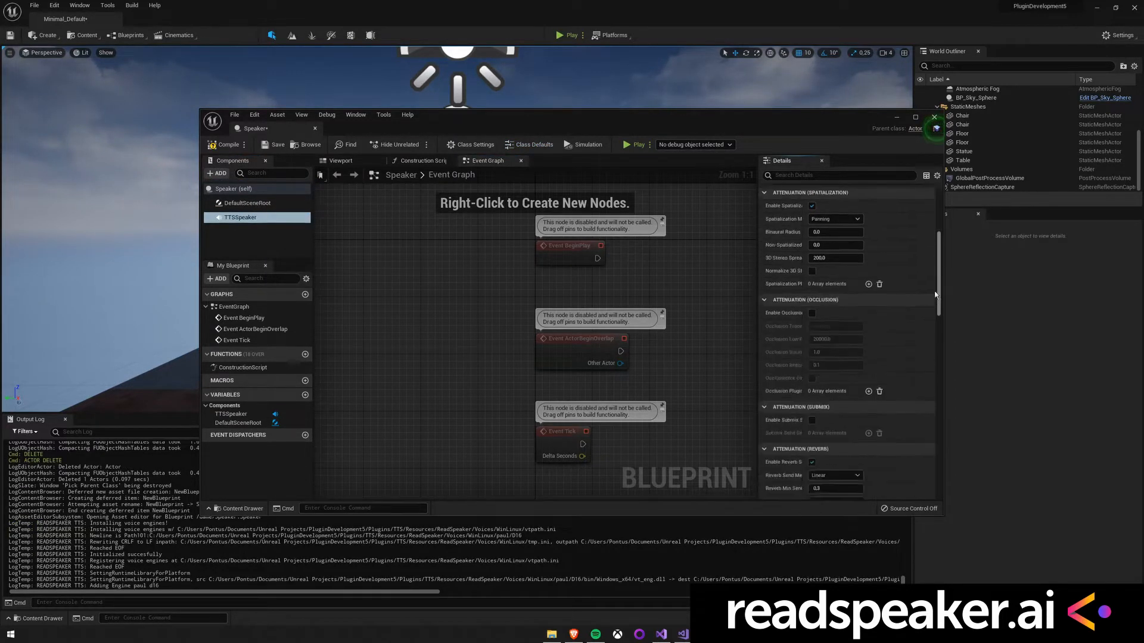
scroll(down, 3)
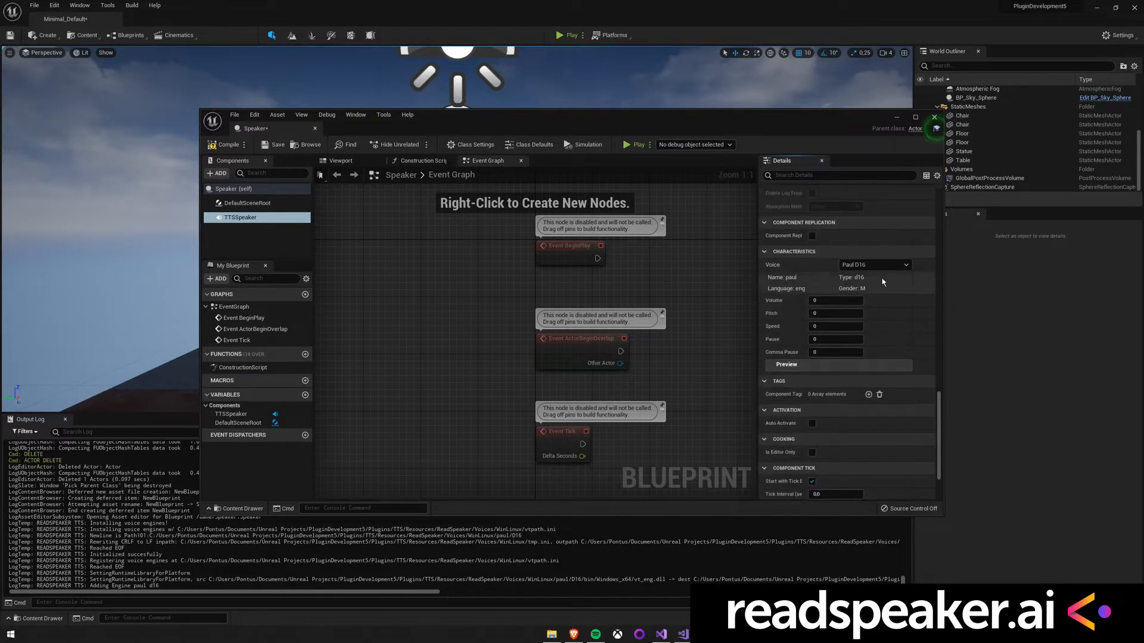
mouse_move(864, 275)
text(200)
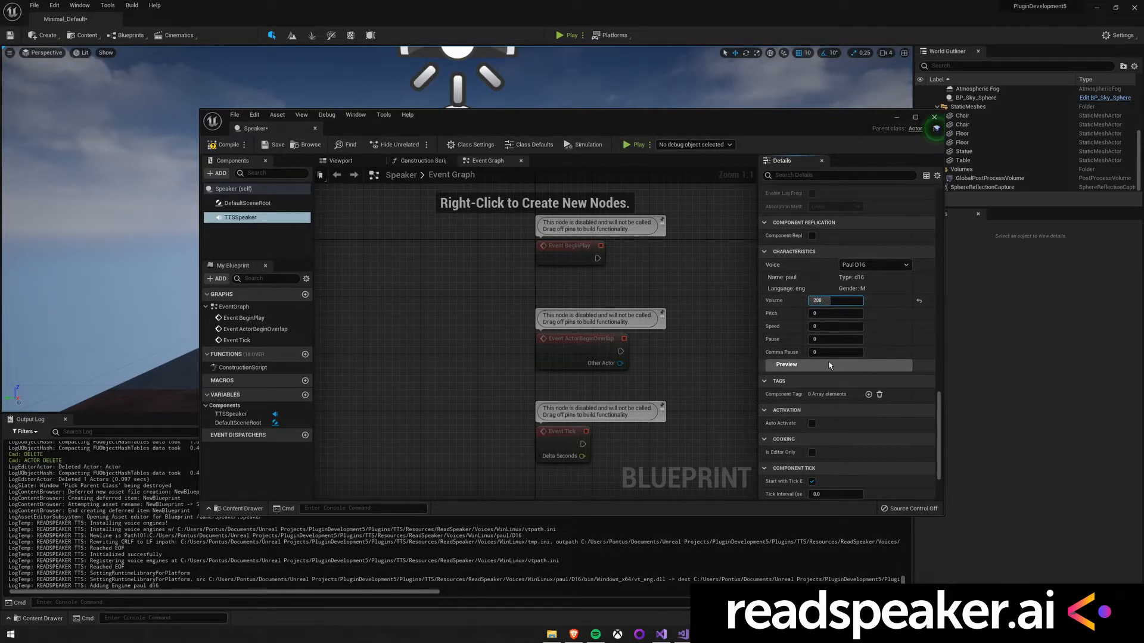
click(785, 364)
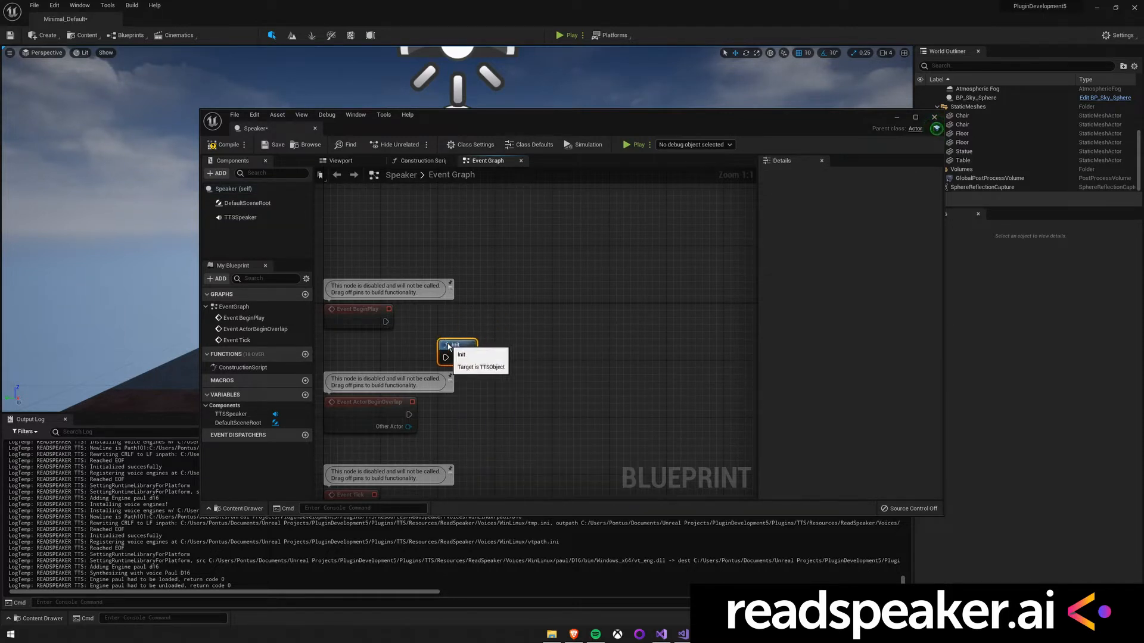
mouse_move(540, 278)
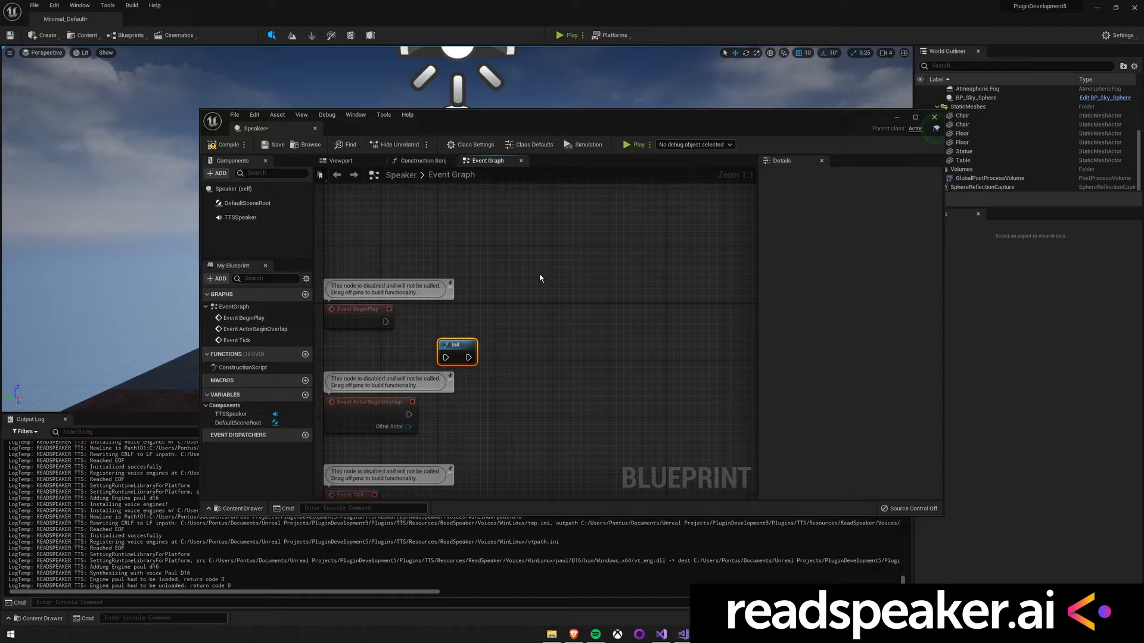
Step: Add an Add Audio Component node and wire it into a TTSSpeaker Set Audio Component node
right_click(539, 278)
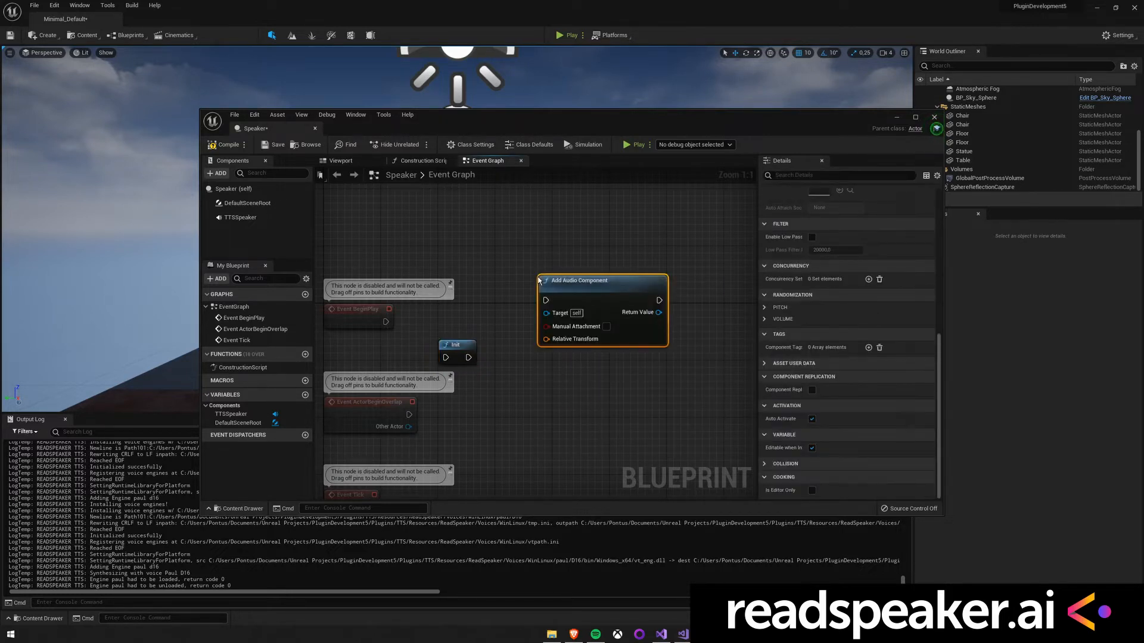
drag(578, 280, 460, 278)
text(setau)
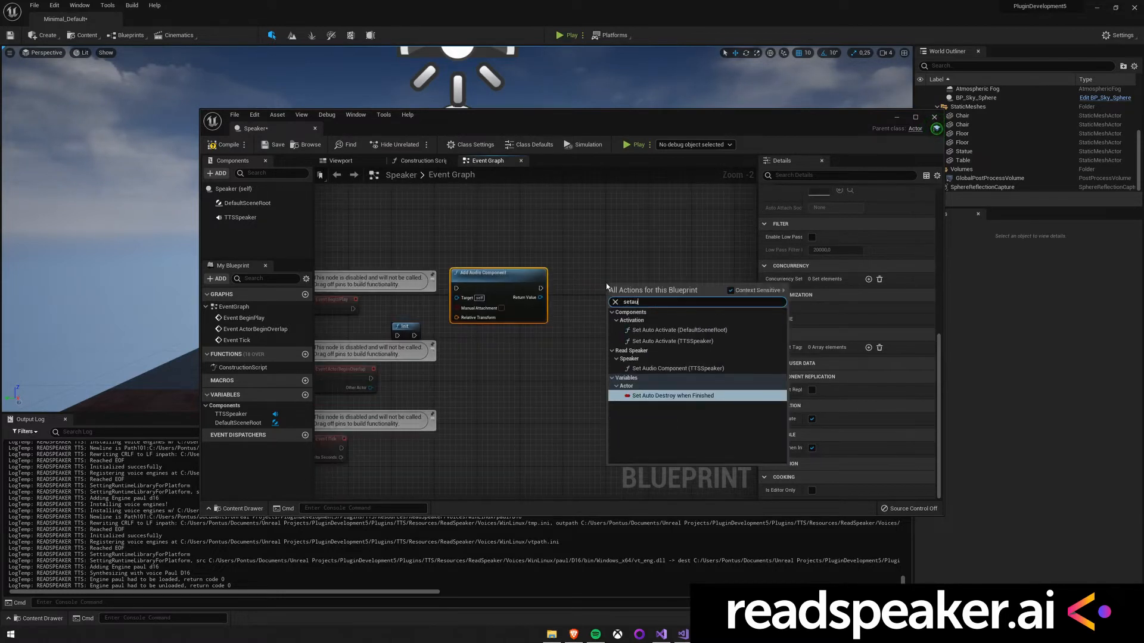
click(677, 367)
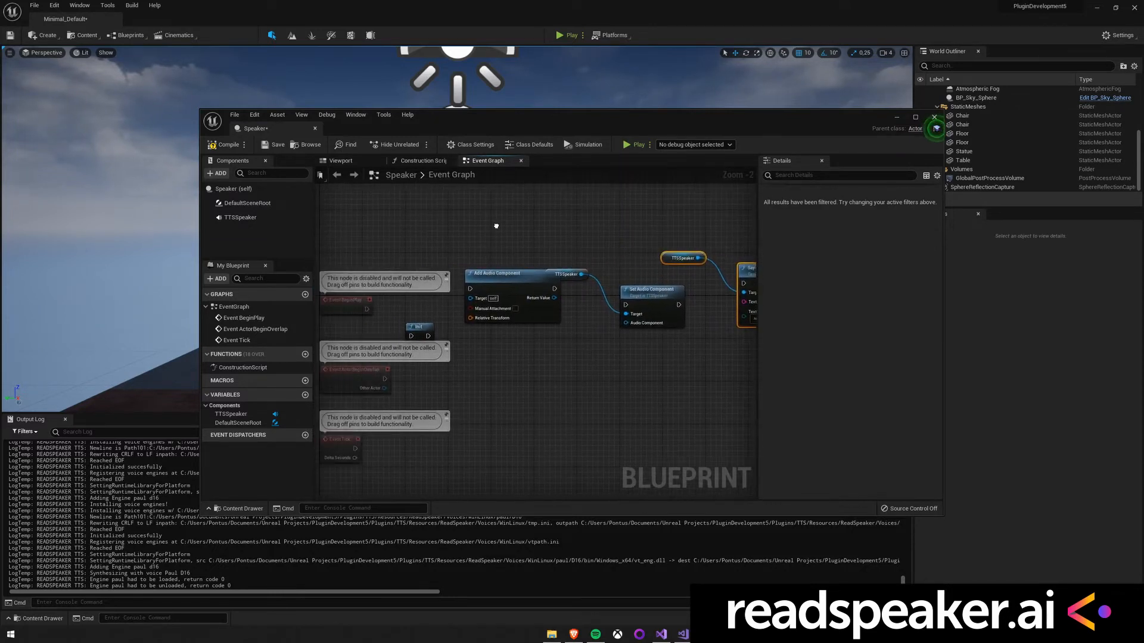
mouse_move(642, 283)
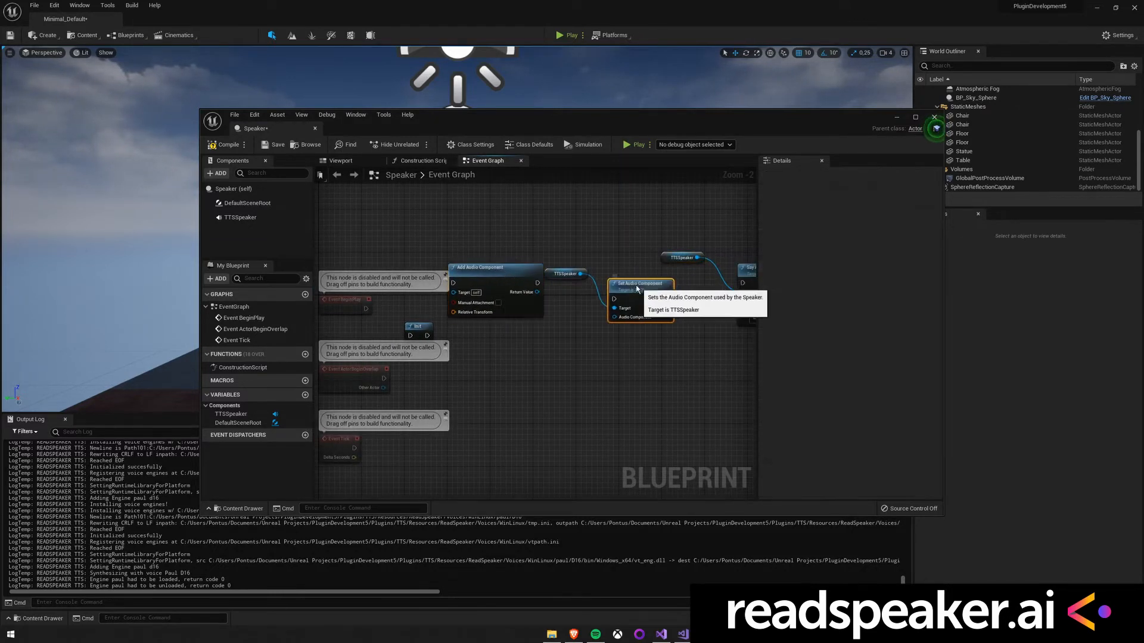
click(636, 283)
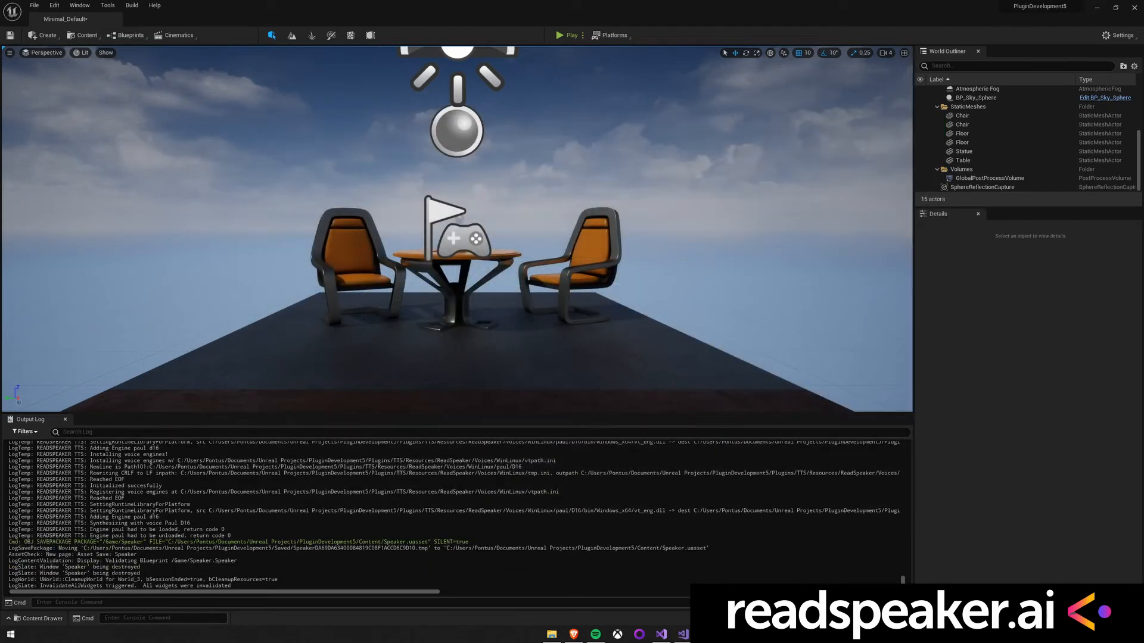
Step: Place a Speaker actor in front of the table and start Play-in-Editor
click(41, 618)
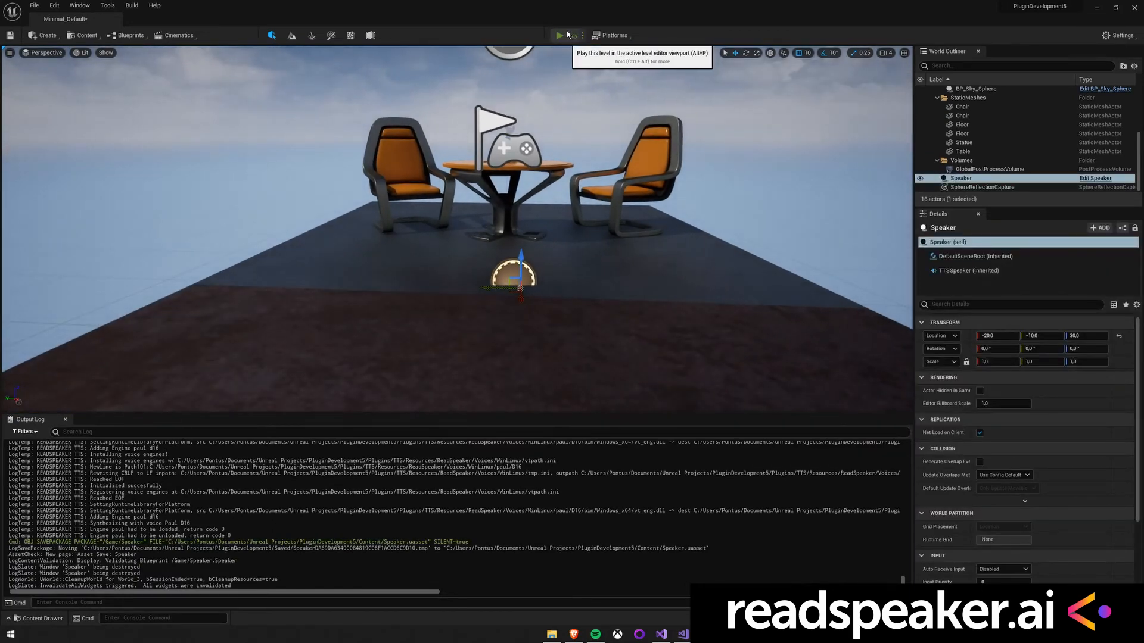
click(559, 35)
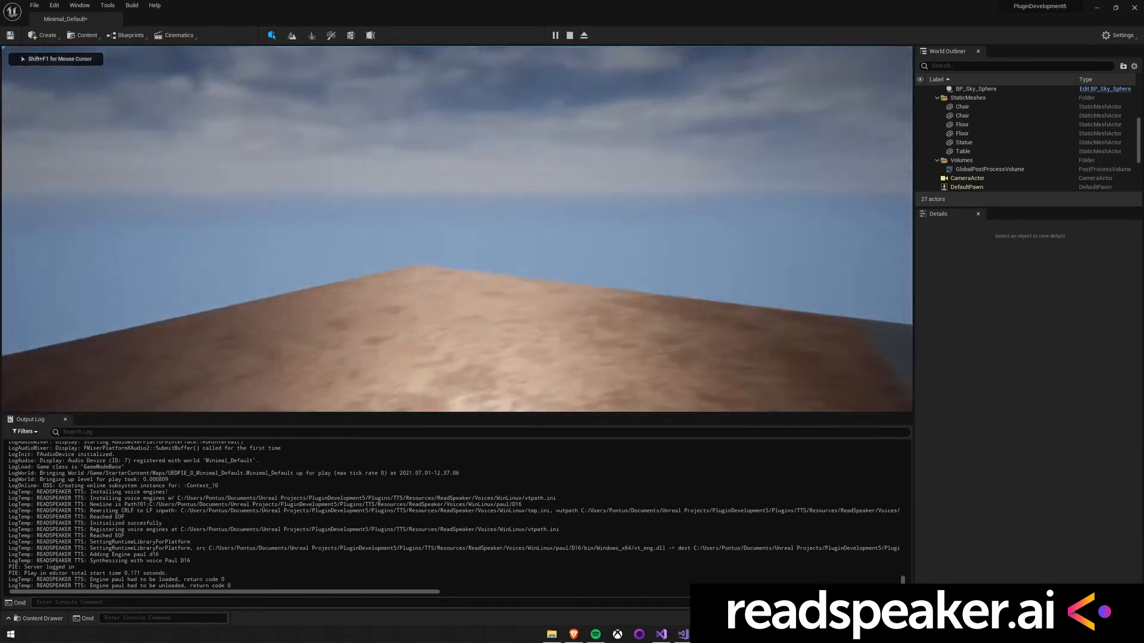